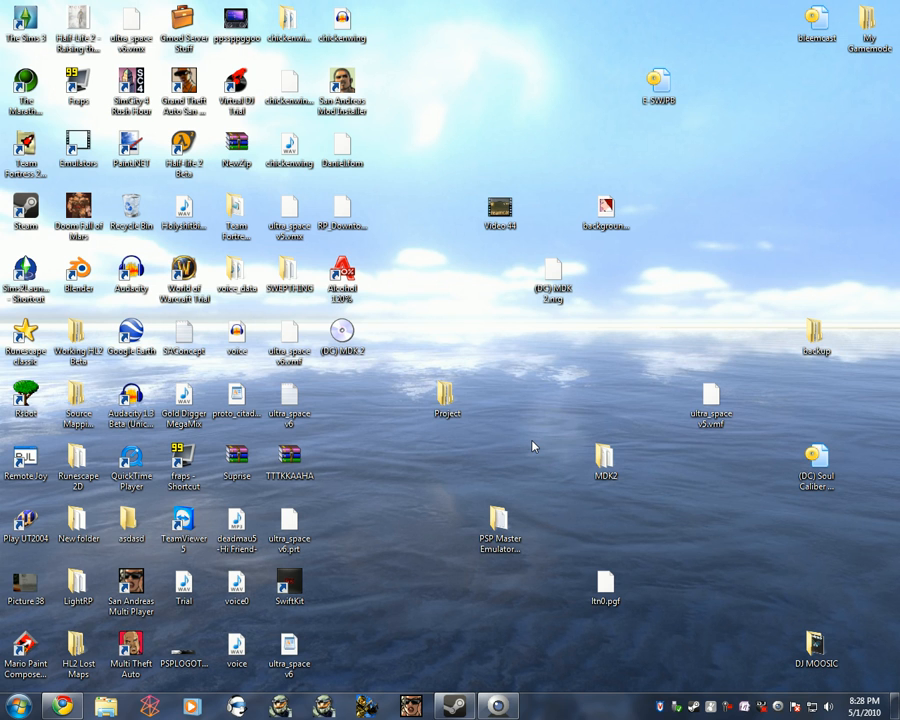
Launch DiscJuggler from its desktop shortcut
{"action": "left_click", "coordinate": [24, 650]}
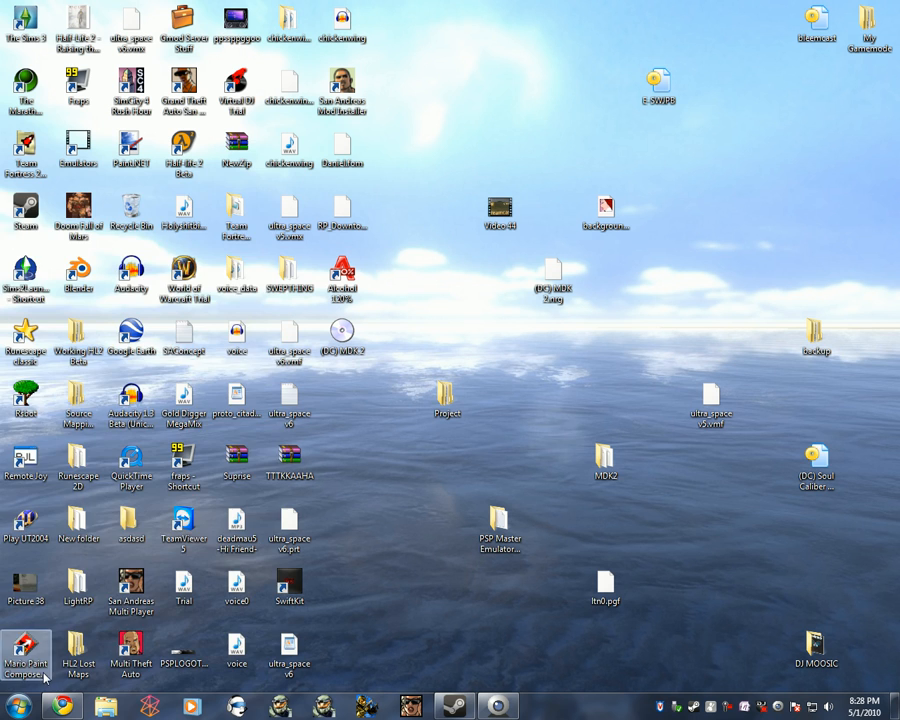
{"action": "left_click", "coordinate": [16, 708]}
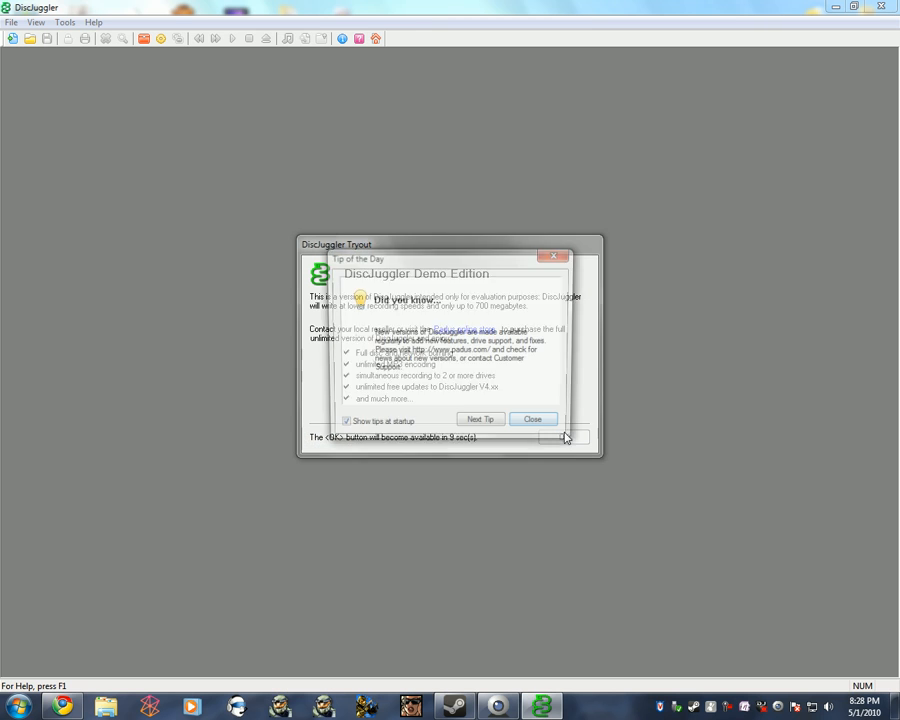
Dismiss the Tip of the Day and the Tryout demo notice to reach the New Task dialog
{"action": "left_click", "coordinate": [532, 420]}
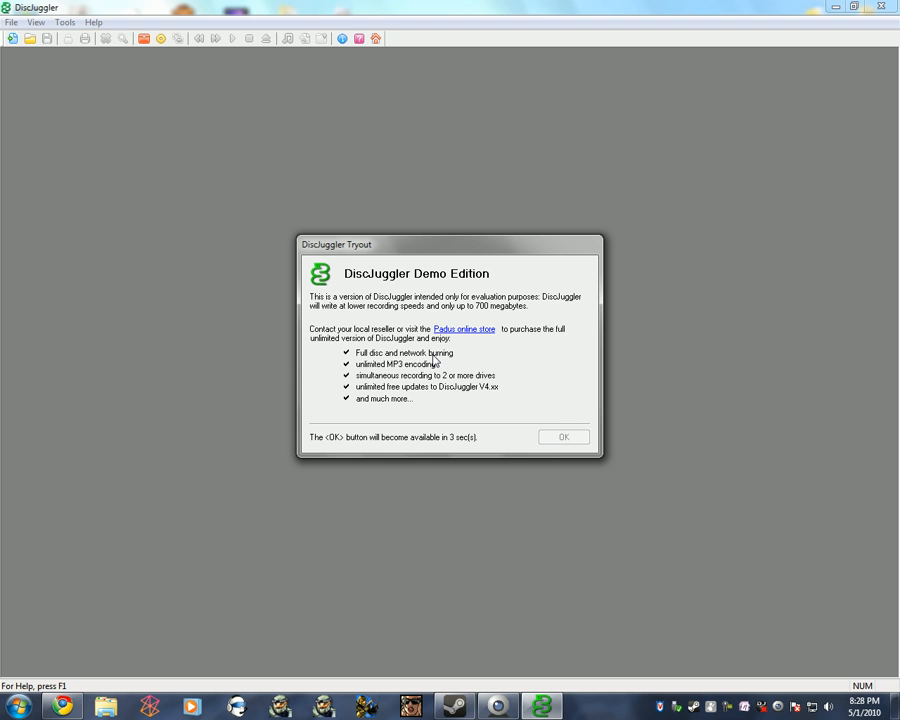
{"action": "mouse_move", "coordinate": [592, 448]}
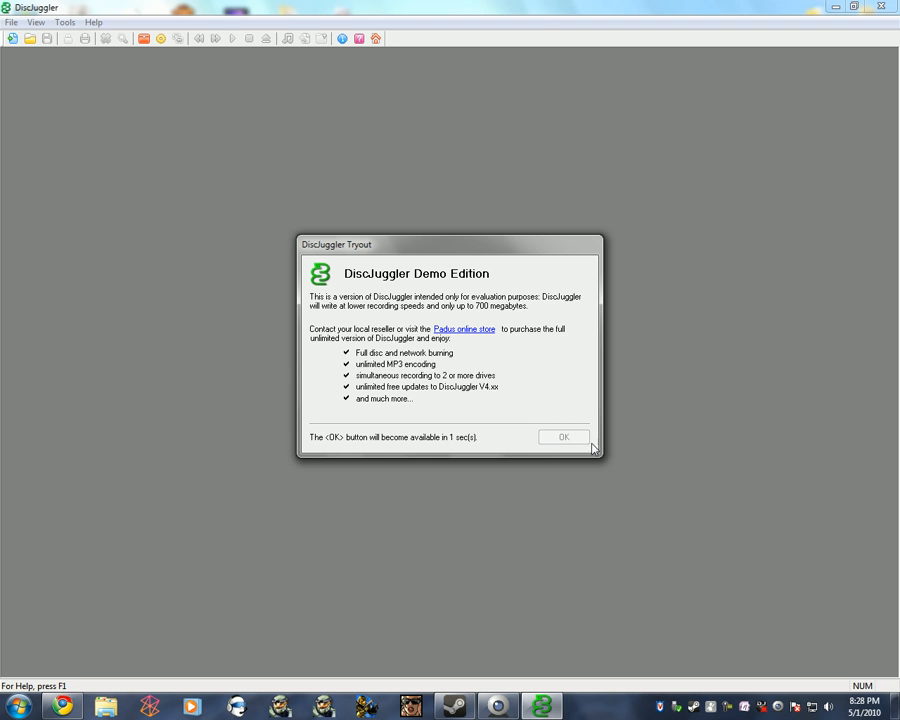
{"action": "left_click", "coordinate": [564, 436]}
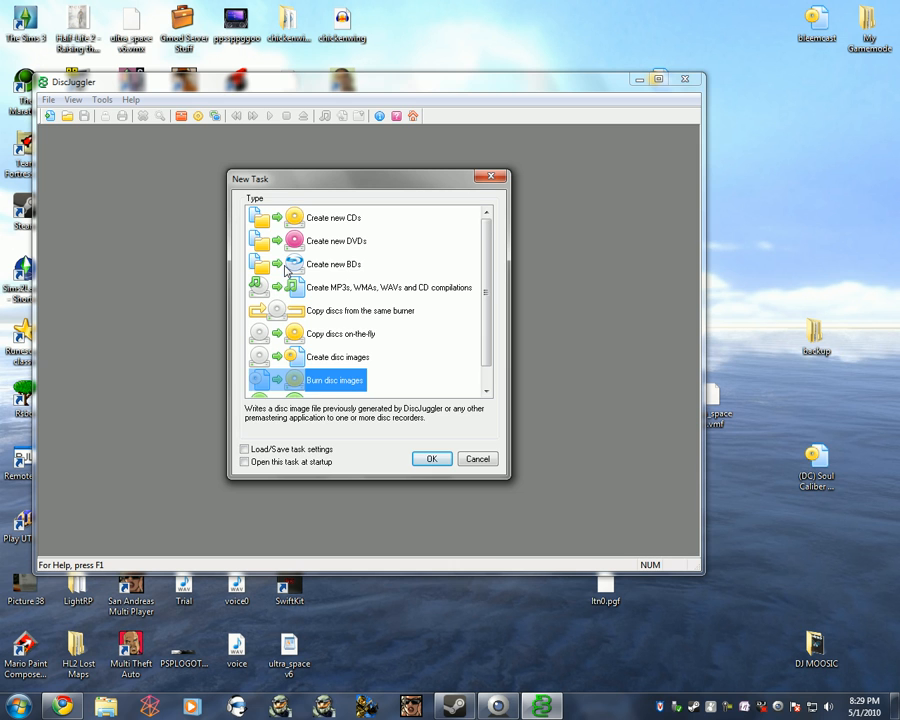
Cancel the New Task dialog and drag the DiscJuggler window further right
{"action": "left_click", "coordinate": [476, 458]}
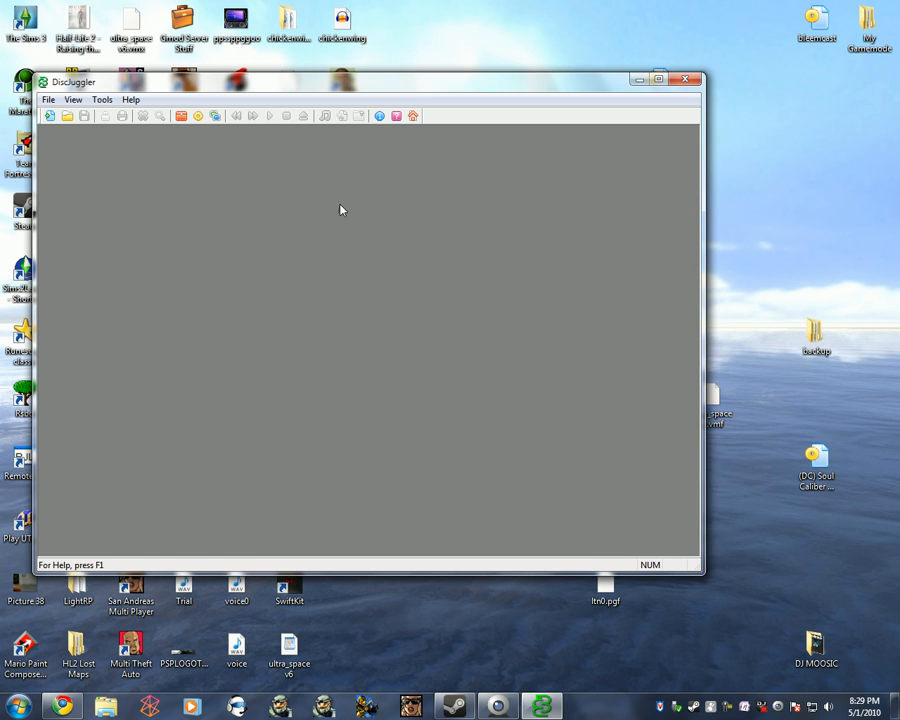
{"action": "left_click_drag", "start_coordinate": [72, 82], "coordinate": [176, 84]}
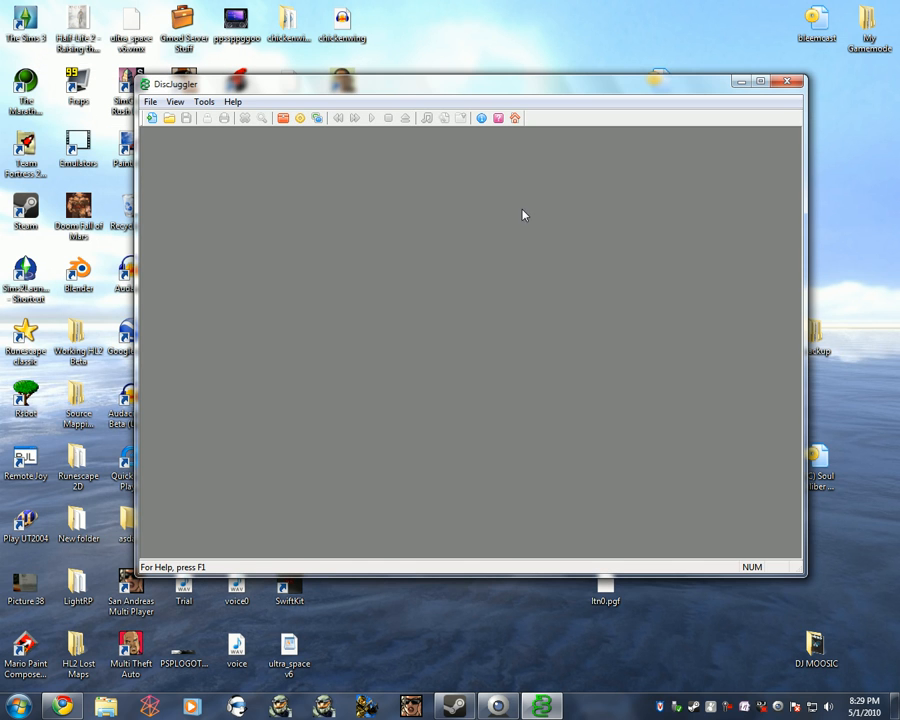
{"action": "mouse_move", "coordinate": [594, 368]}
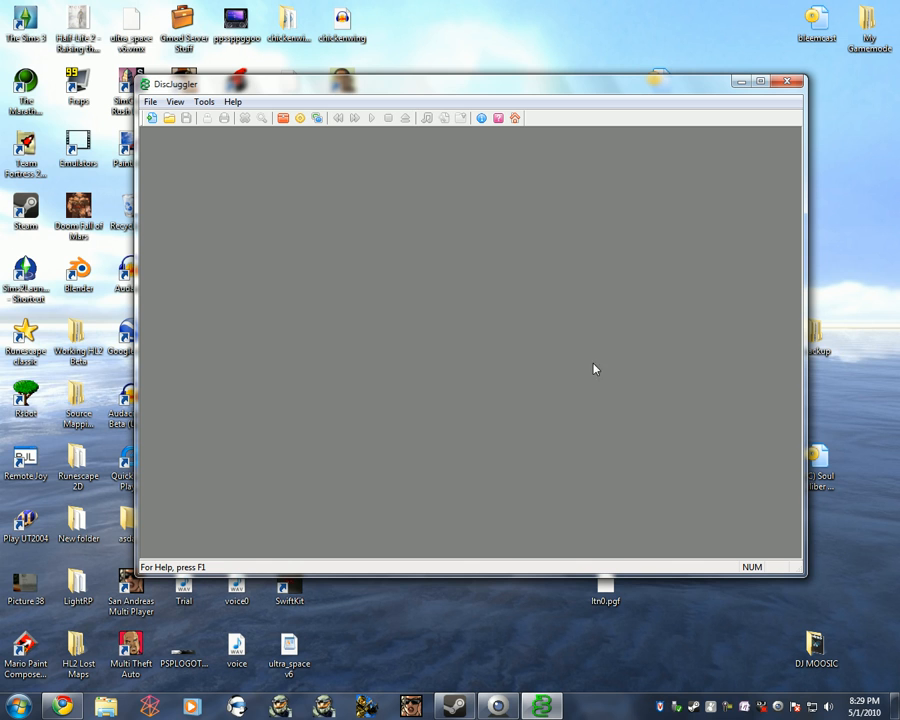
{"action": "mouse_move", "coordinate": [180, 172]}
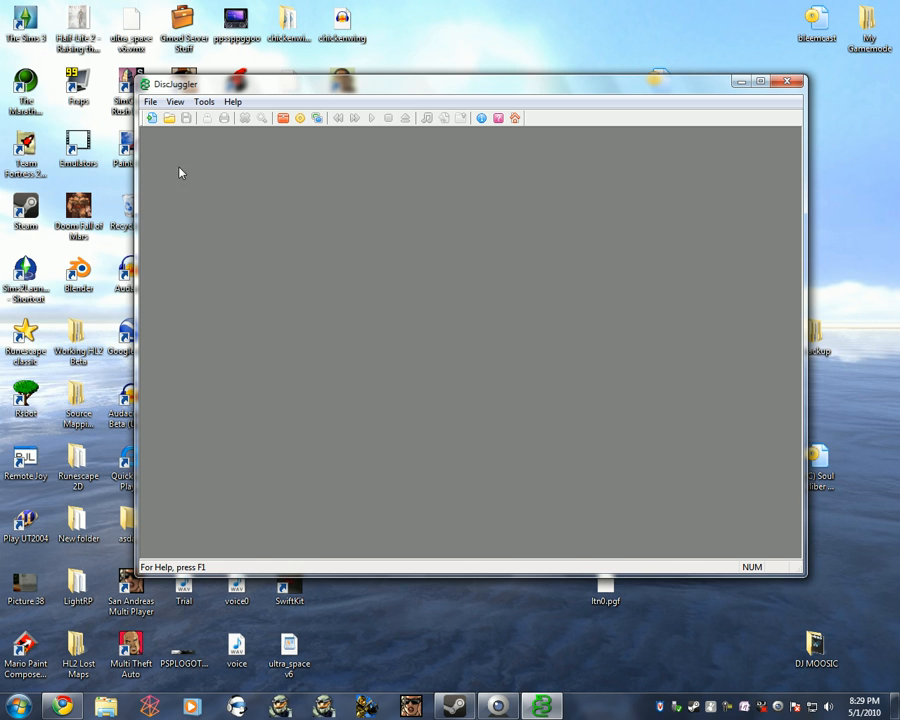
{"action": "mouse_move", "coordinate": [152, 118]}
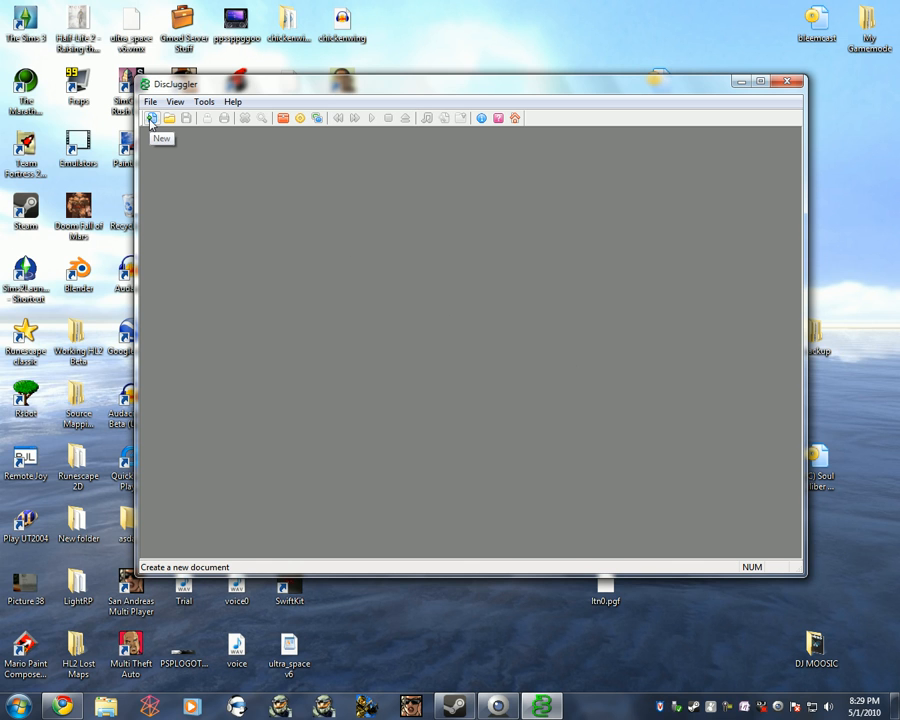
Start a new task and scroll the task list down to Burn disc images
{"action": "left_click", "coordinate": [152, 118]}
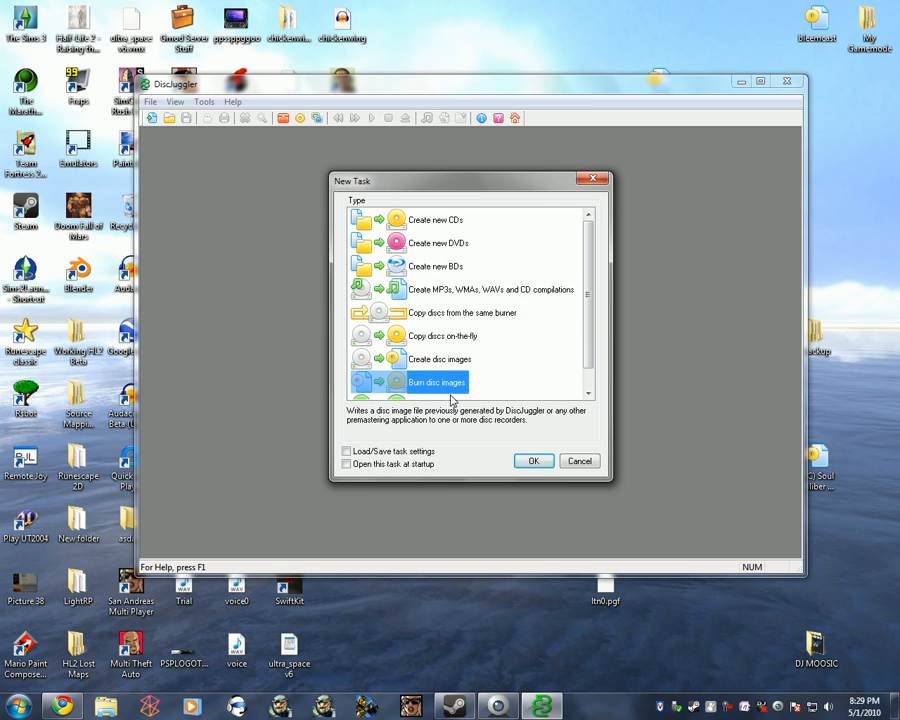
{"action": "mouse_move", "coordinate": [422, 218]}
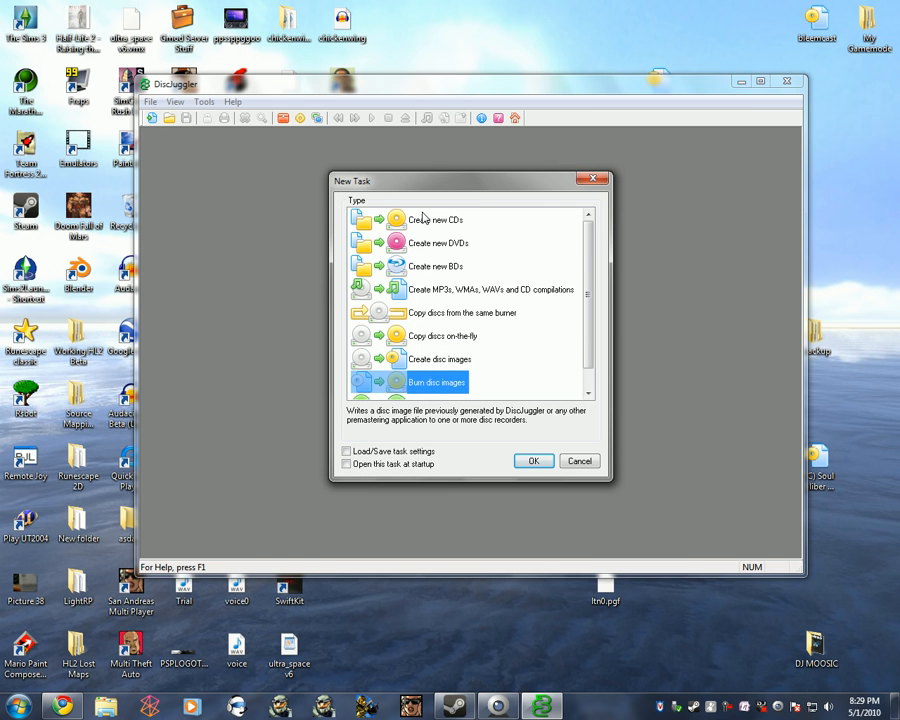
{"action": "scroll", "scroll_direction": "down", "scroll_amount": 3}
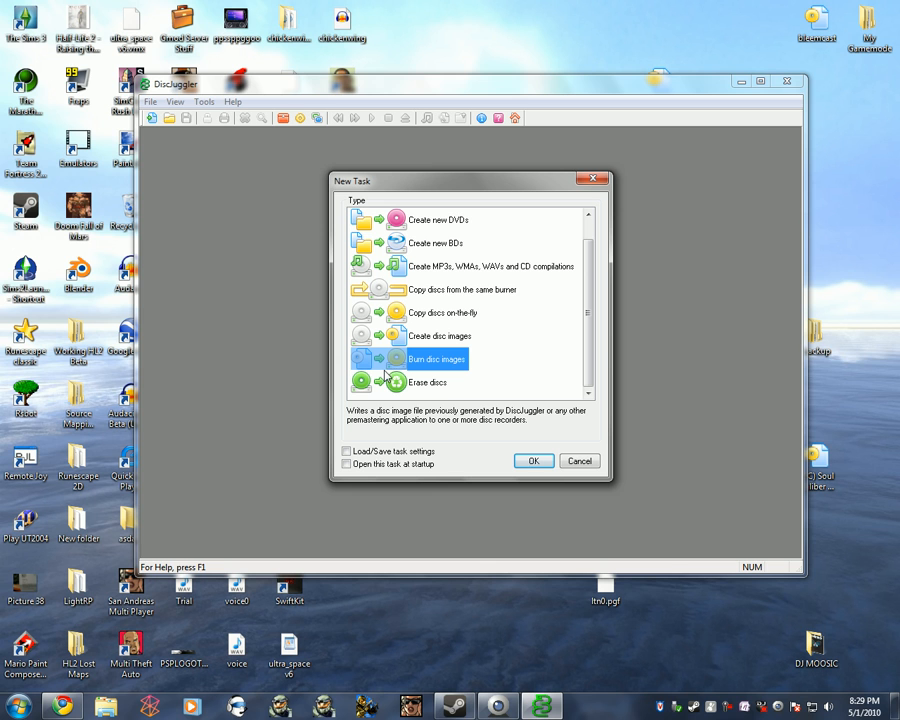
{"action": "mouse_move", "coordinate": [452, 368]}
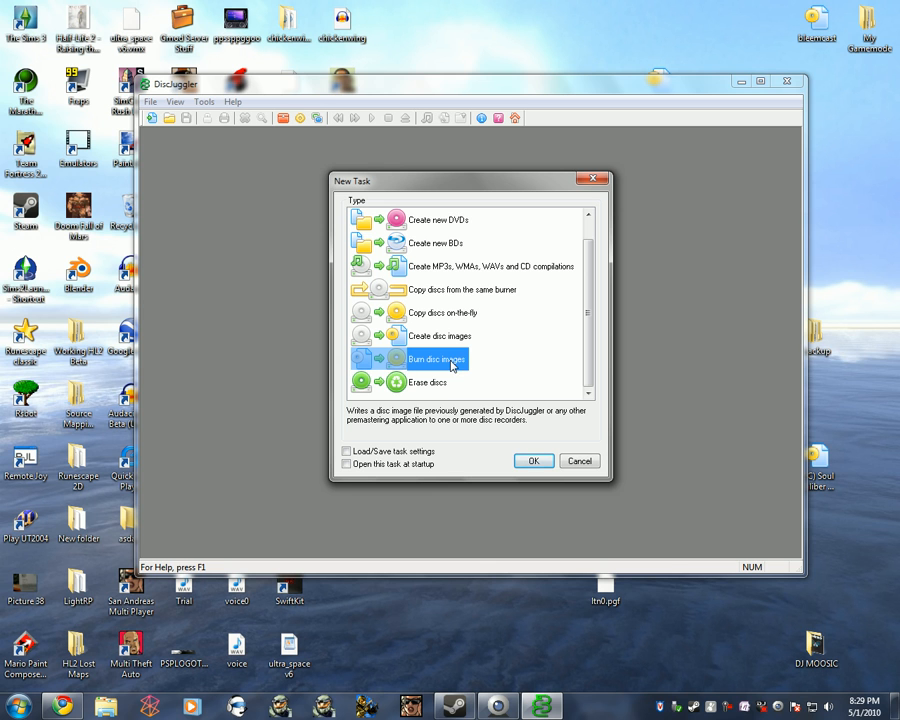
Create a burn-disc-images task with the HP CD-Writer as the destination drive
{"action": "left_click", "coordinate": [532, 460]}
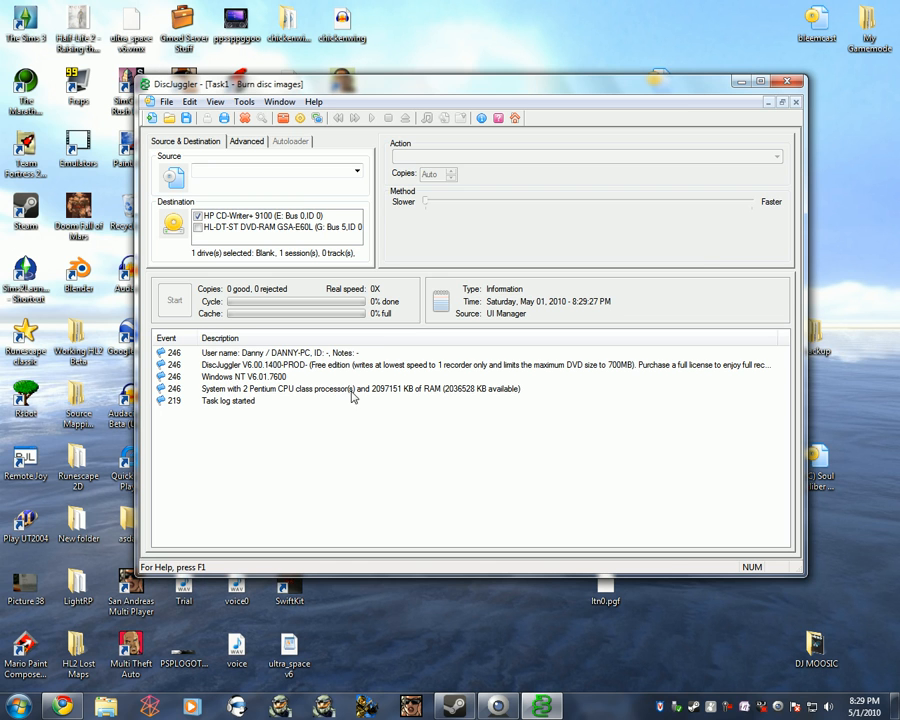
{"action": "mouse_move", "coordinate": [676, 152]}
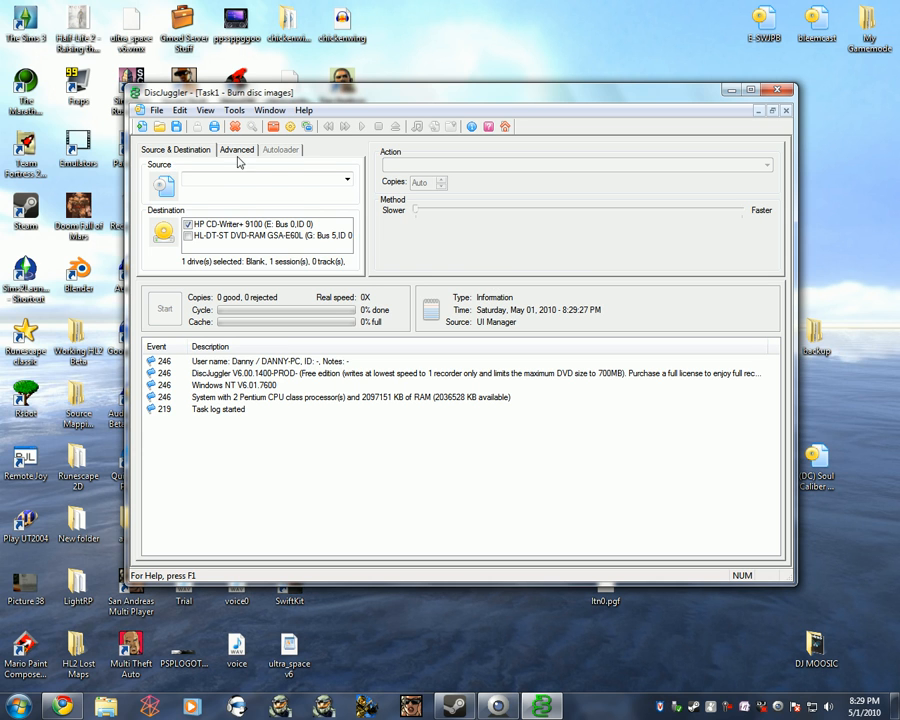
{"action": "left_click", "coordinate": [236, 148]}
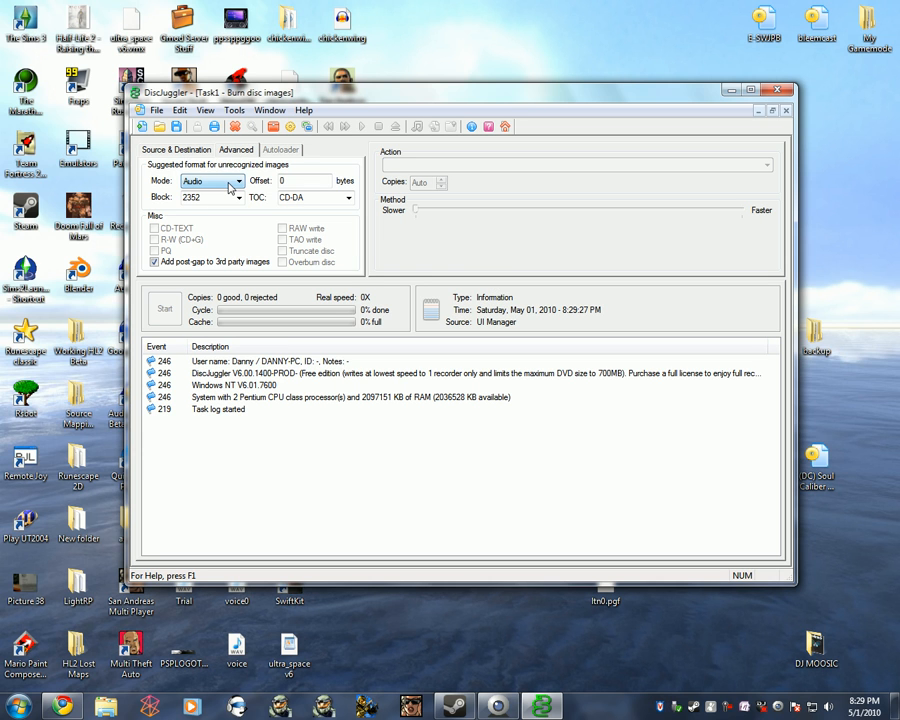
{"action": "left_click", "coordinate": [176, 148]}
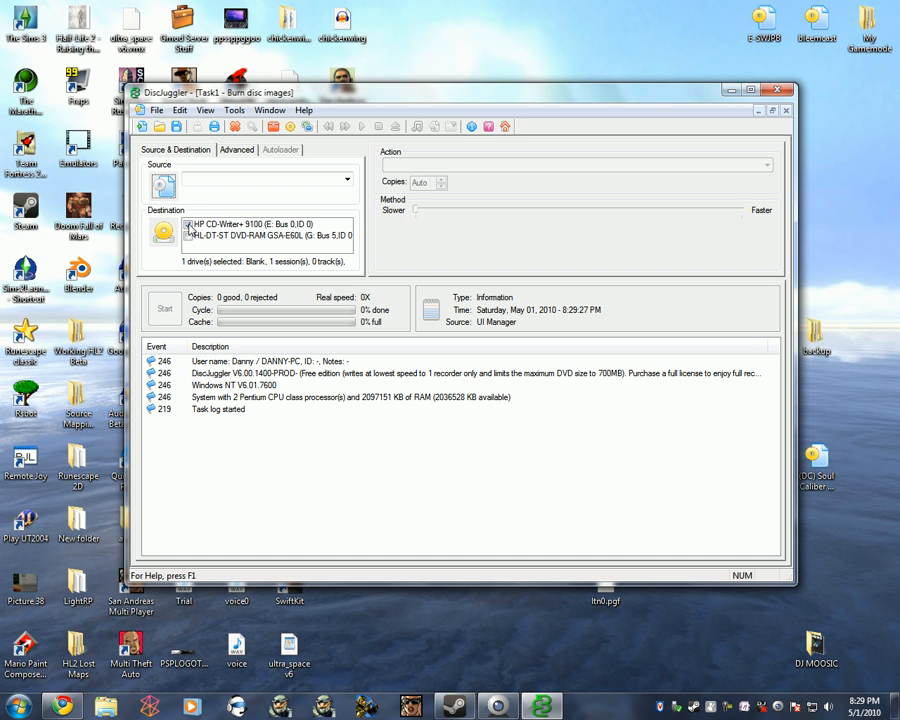
{"action": "left_click", "coordinate": [250, 224]}
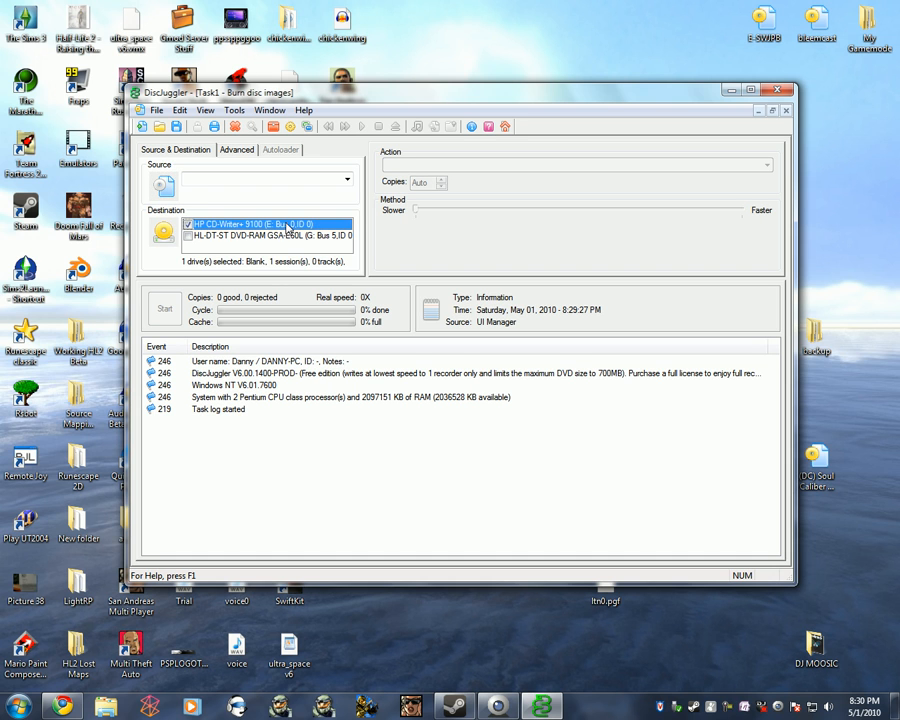
{"action": "mouse_move", "coordinate": [280, 262]}
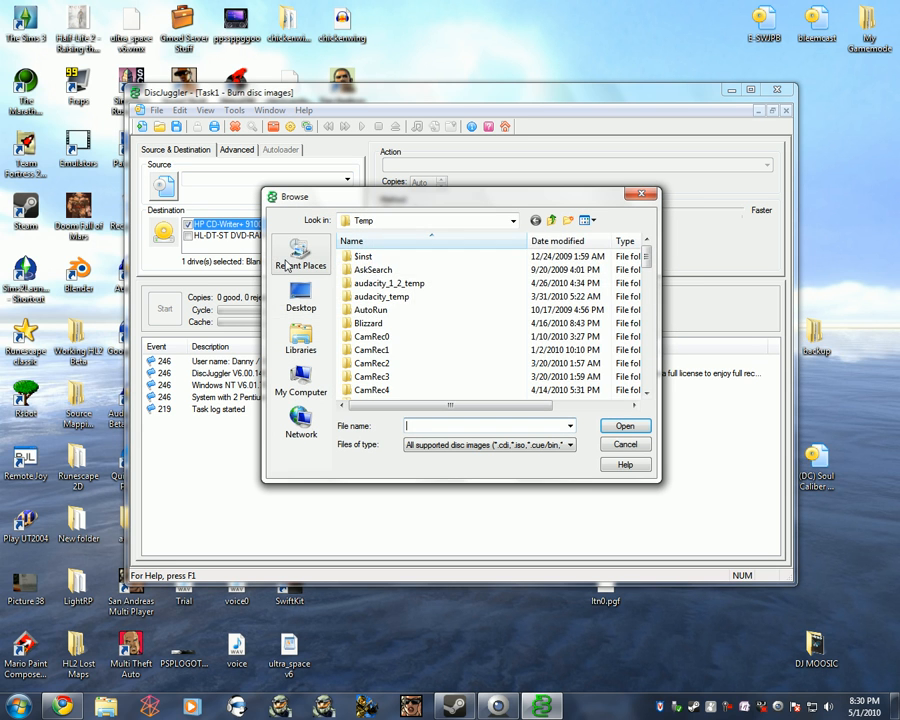
Load the (DC) Soul Calibur .cdi image from the Desktop as the burn source
{"action": "left_click", "coordinate": [300, 292]}
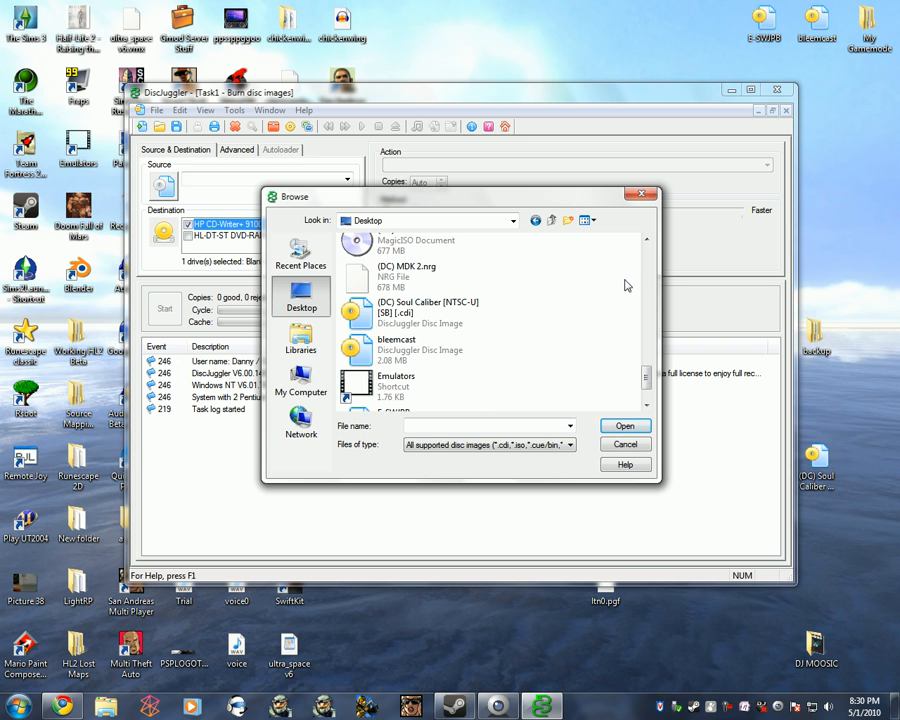
{"action": "left_click", "coordinate": [420, 312]}
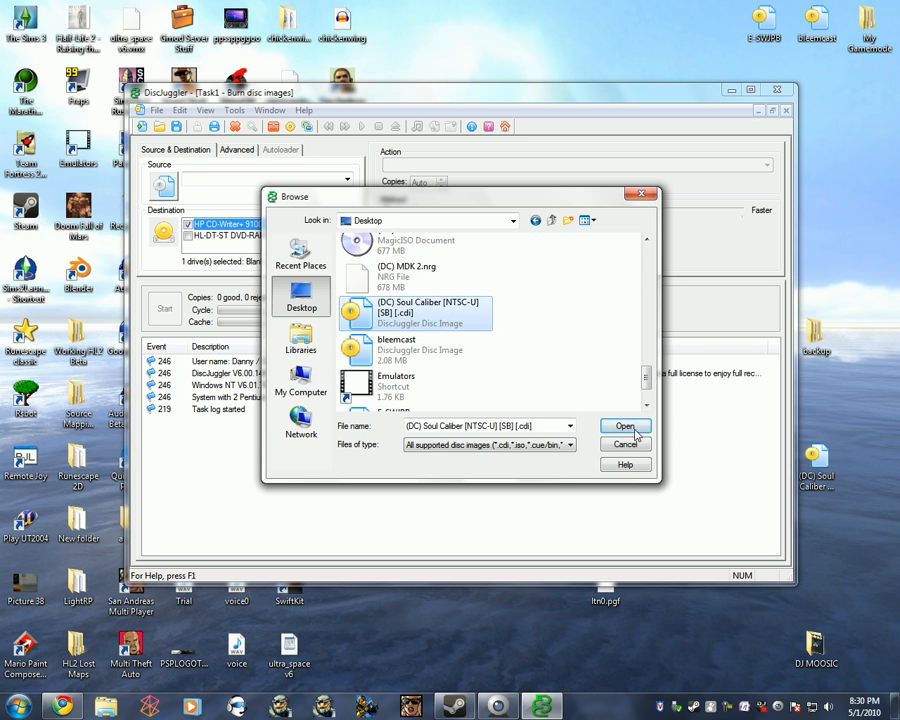
{"action": "left_click", "coordinate": [624, 426]}
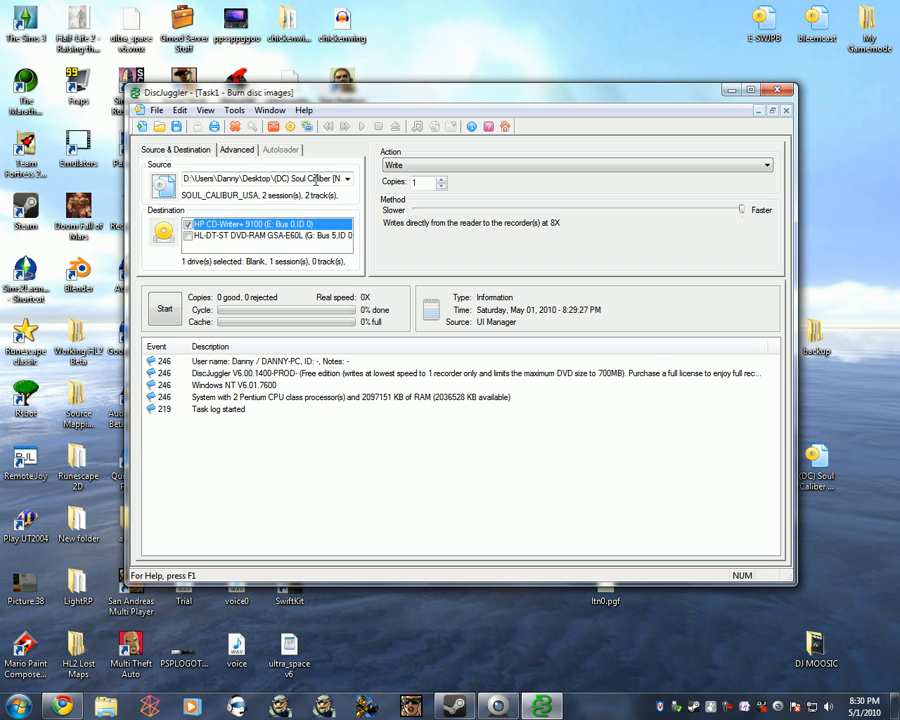
Set the Advanced burn options to Mode 2 with RAW write, then return to Source & Destination
{"action": "left_click", "coordinate": [236, 148]}
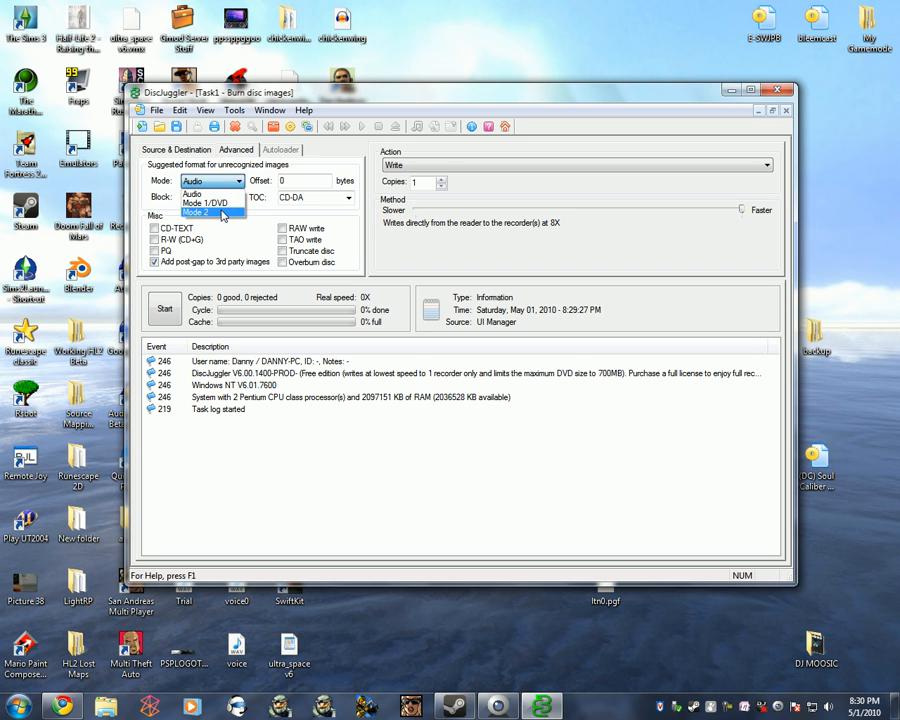
{"action": "left_click", "coordinate": [196, 212]}
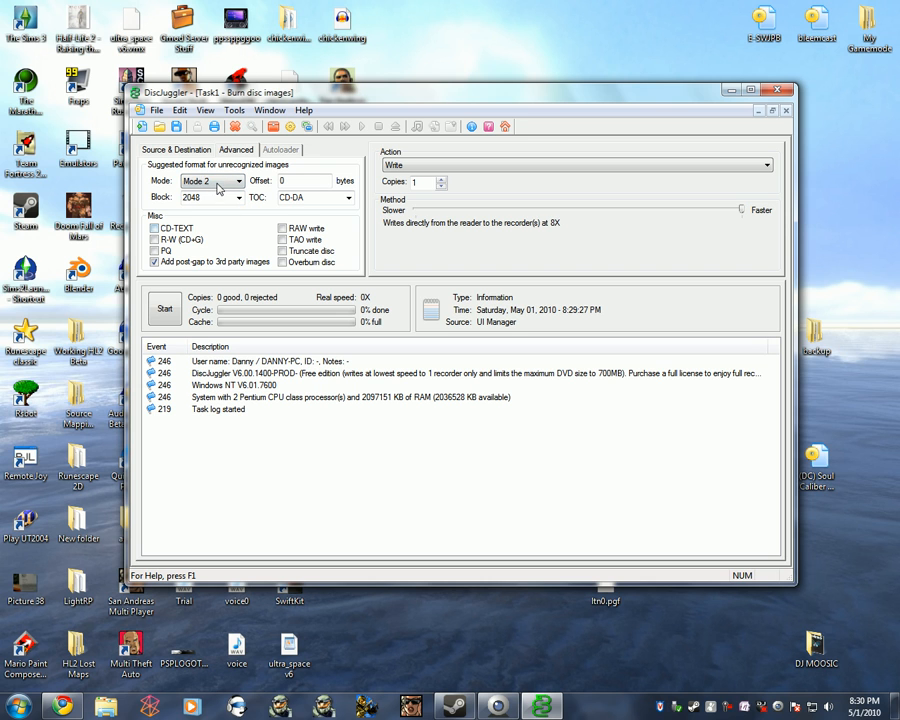
{"action": "mouse_move", "coordinate": [170, 200]}
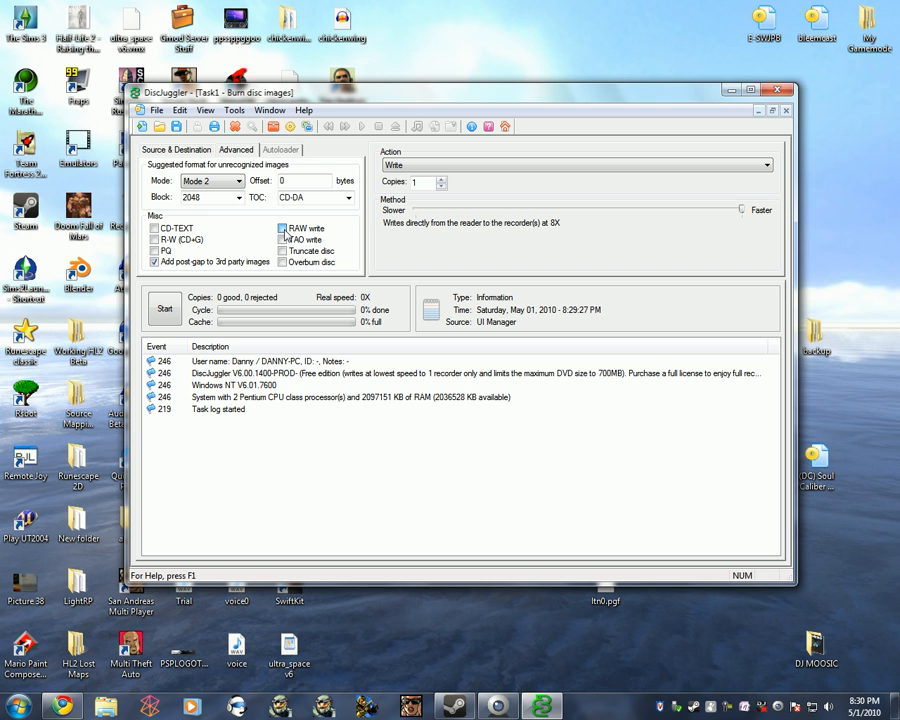
{"action": "left_click", "coordinate": [284, 240]}
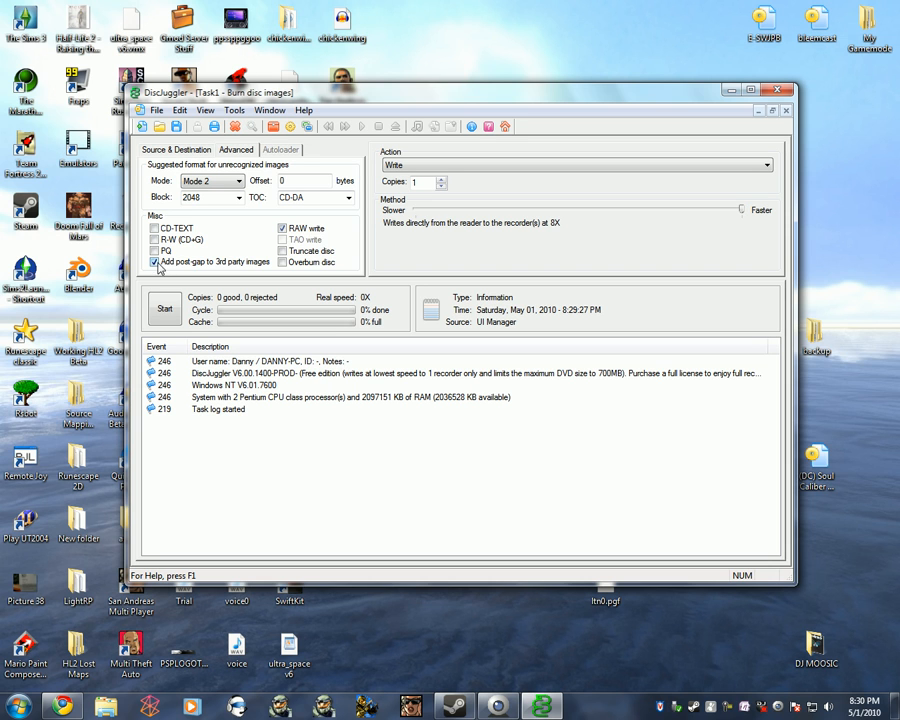
{"action": "left_click", "coordinate": [284, 228]}
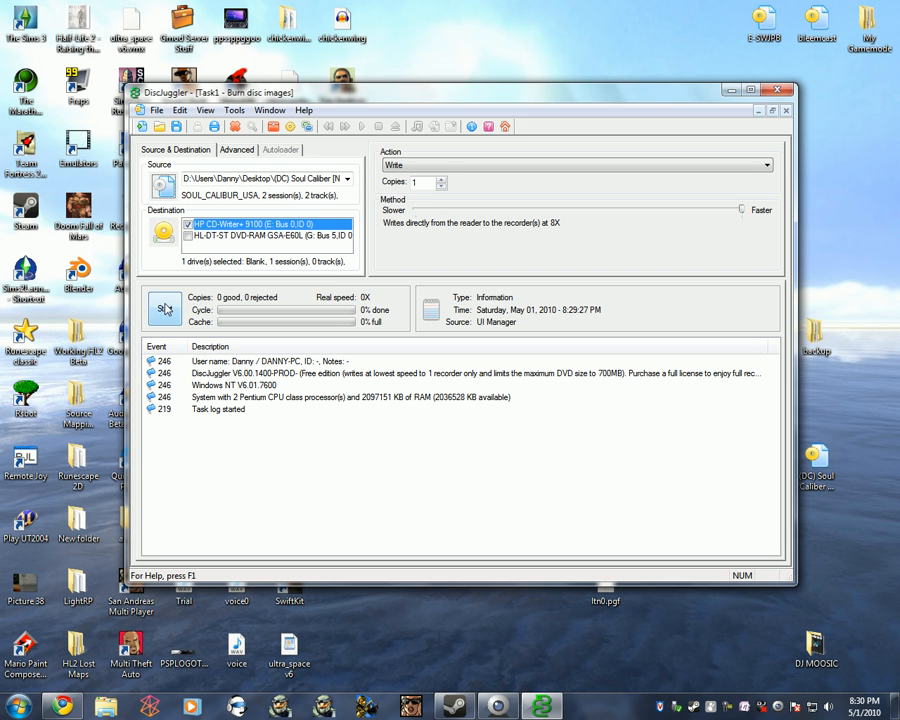
Start the burn and accept the evaluation-mode speed-limit warning
{"action": "left_click", "coordinate": [164, 308]}
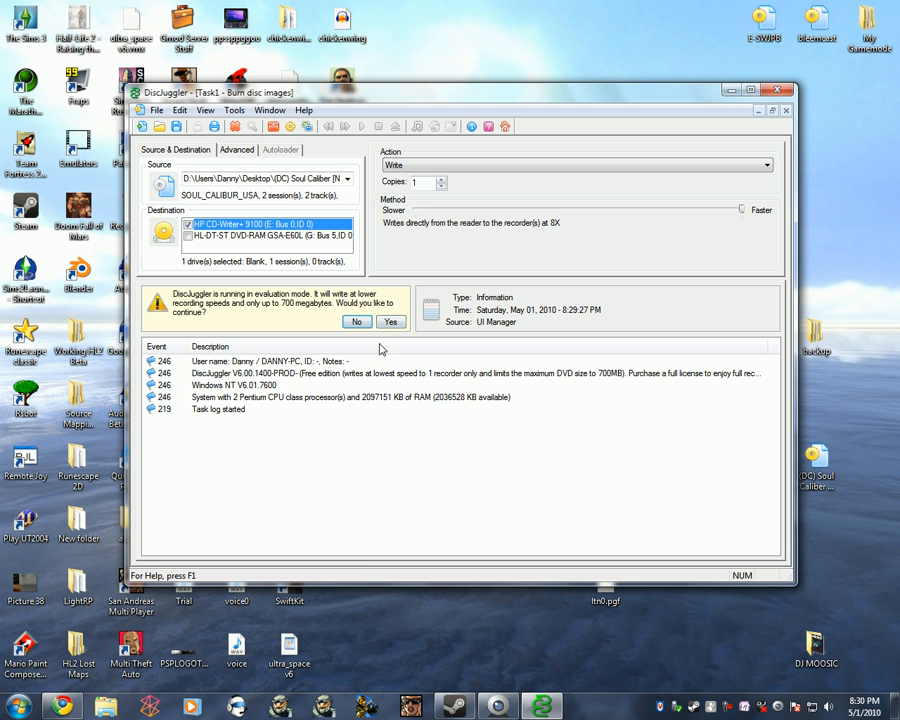
{"action": "left_click", "coordinate": [392, 320]}
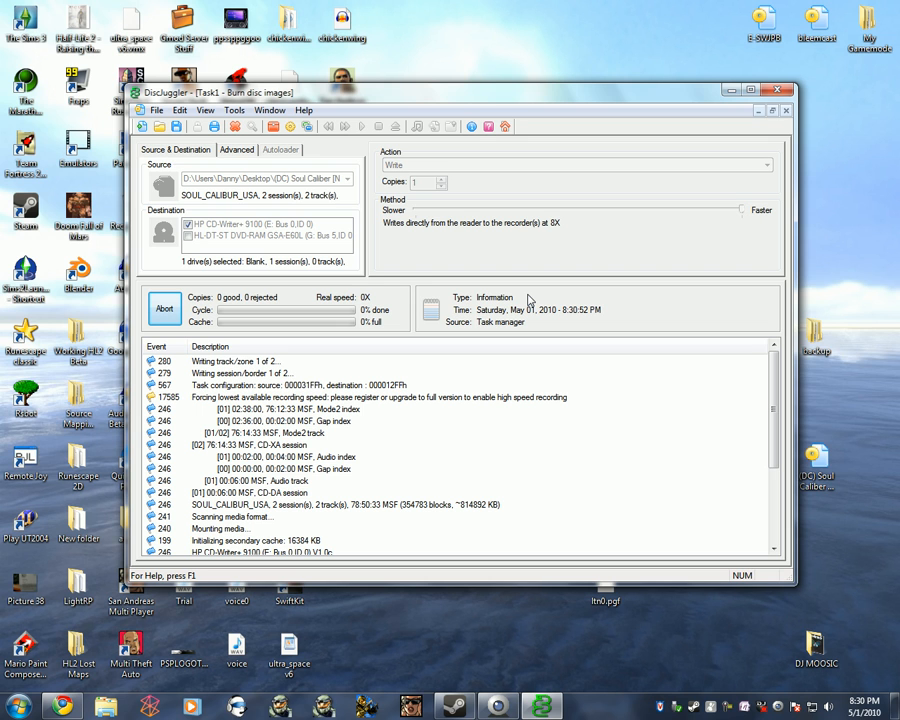
Scroll the event log to follow the burn while the write cache fills
{"action": "scroll", "scroll_direction": "down", "scroll_amount": 3}
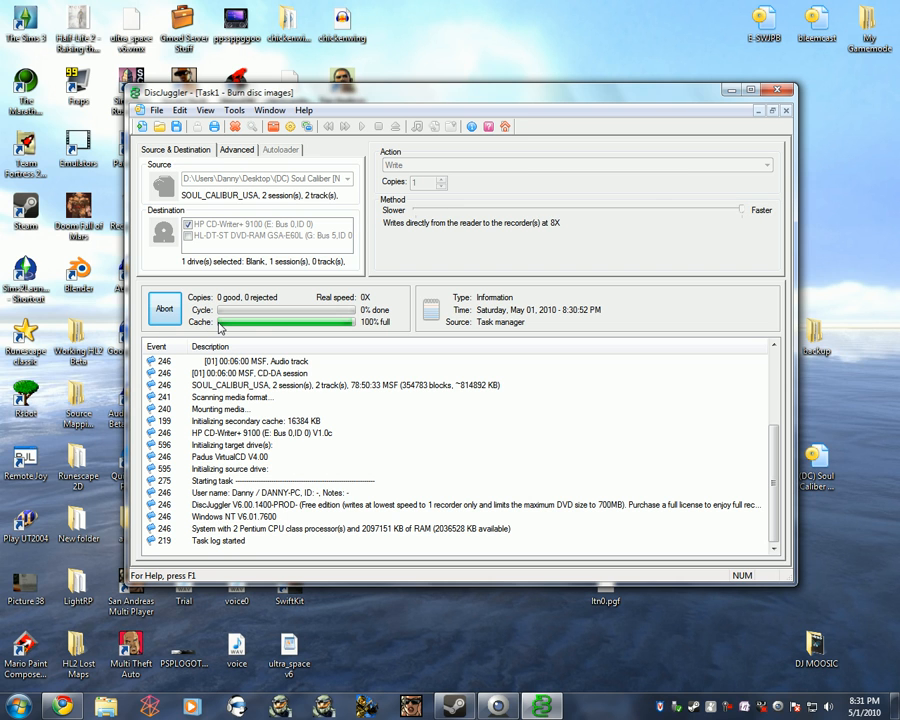
{"action": "mouse_move", "coordinate": [216, 324]}
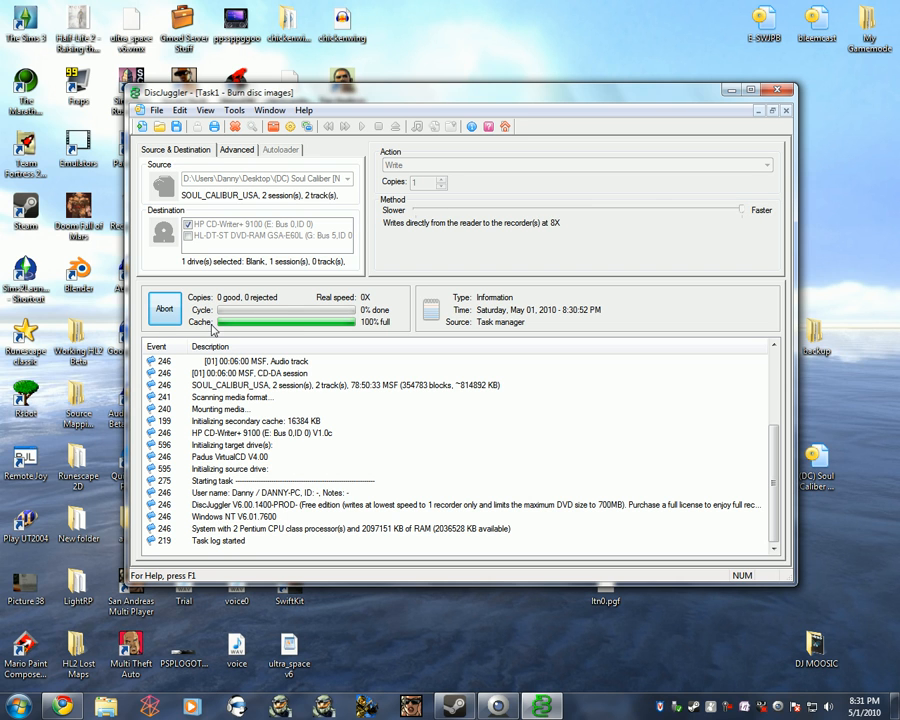
{"action": "mouse_move", "coordinate": [234, 316]}
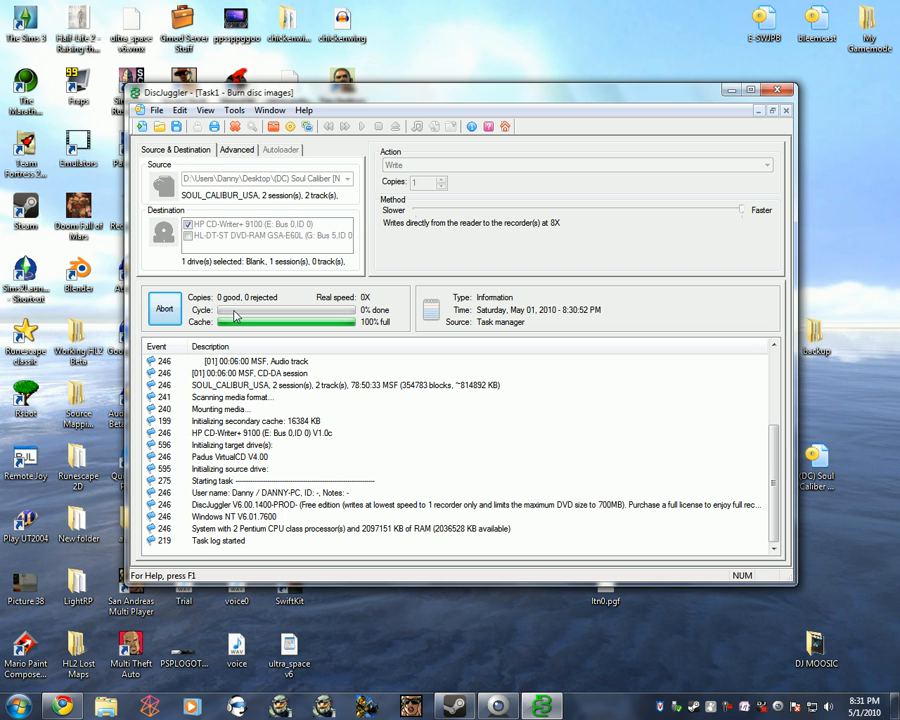
{"action": "mouse_move", "coordinate": [348, 318]}
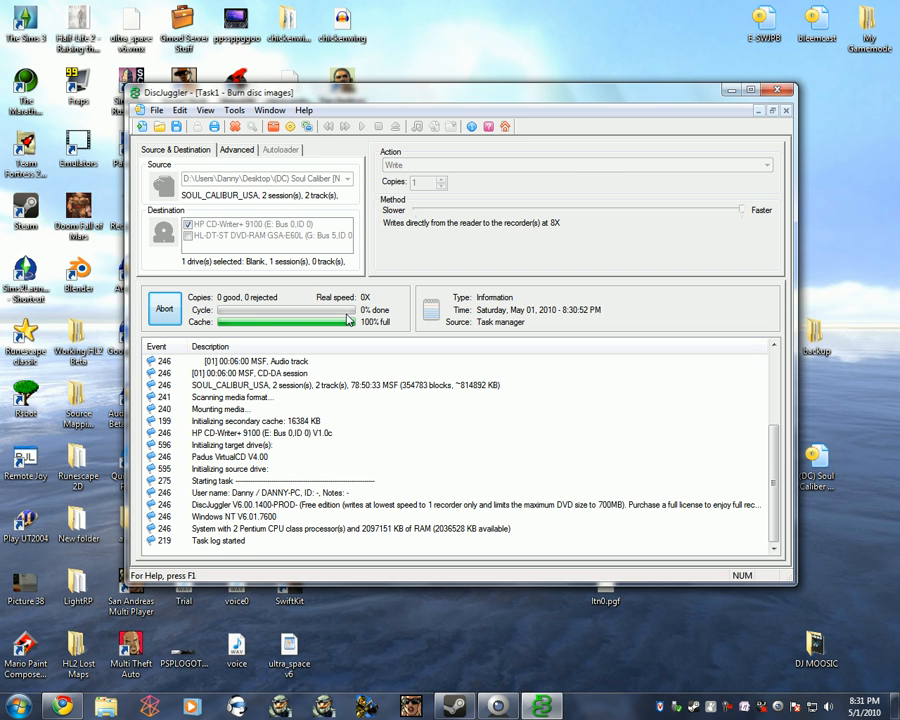